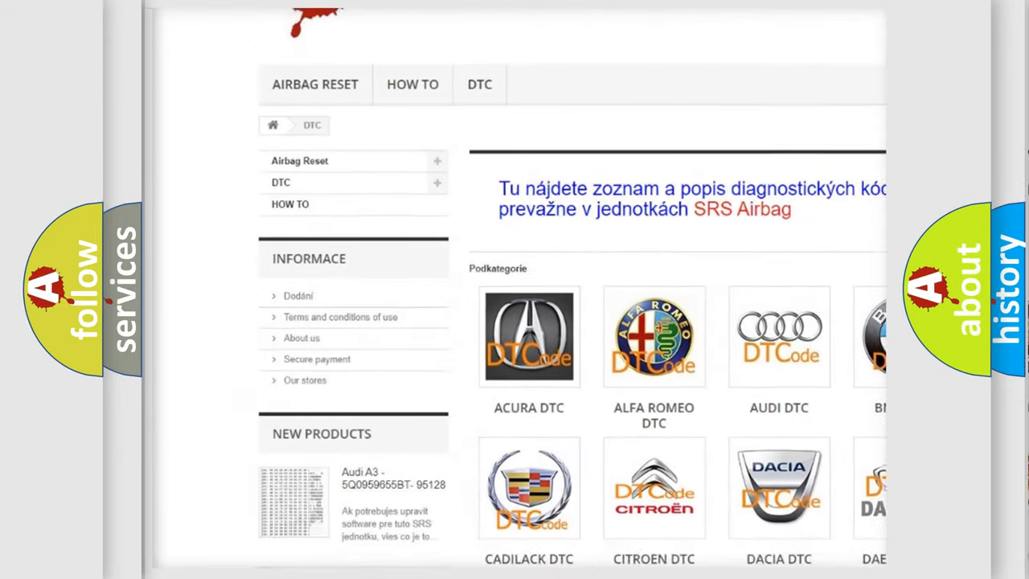
{"action": "scroll", "scroll_direction": "down", "scroll_amount": 3}
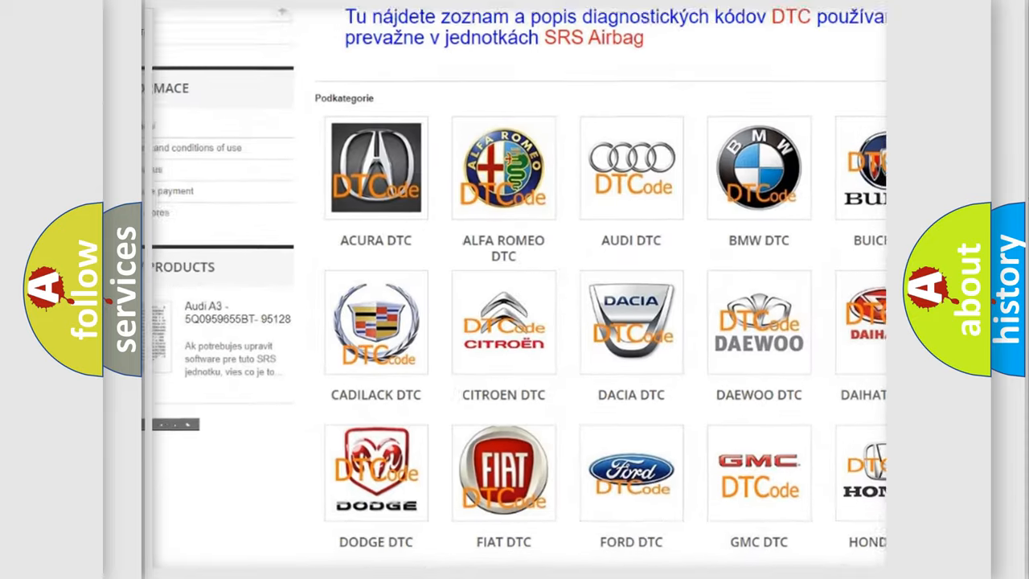
{"action": "scroll", "scroll_direction": "down", "scroll_amount": 3}
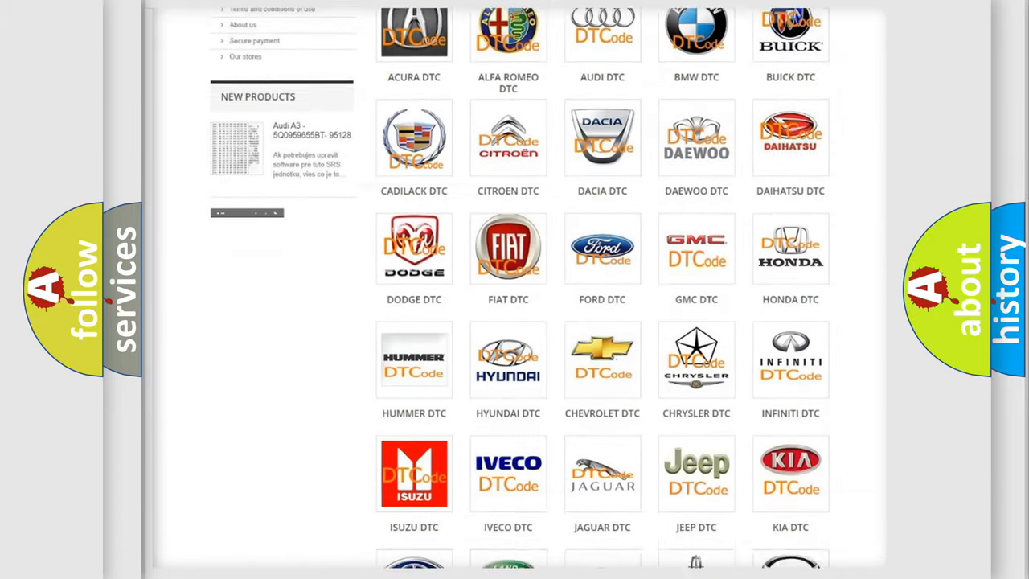
{"action": "scroll", "scroll_direction": "down", "scroll_amount": 3}
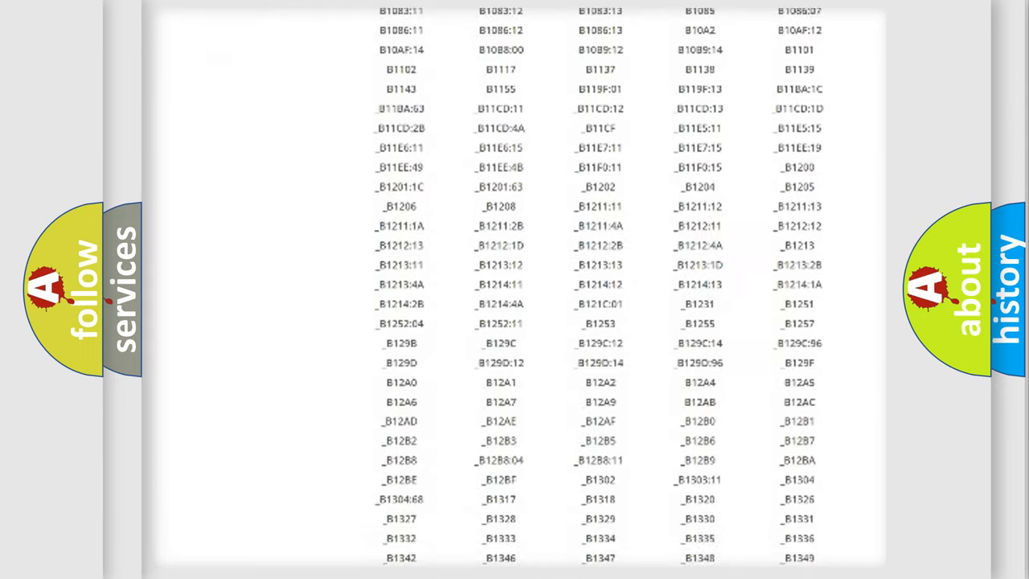
{"action": "scroll", "scroll_direction": "down", "scroll_amount": 3}
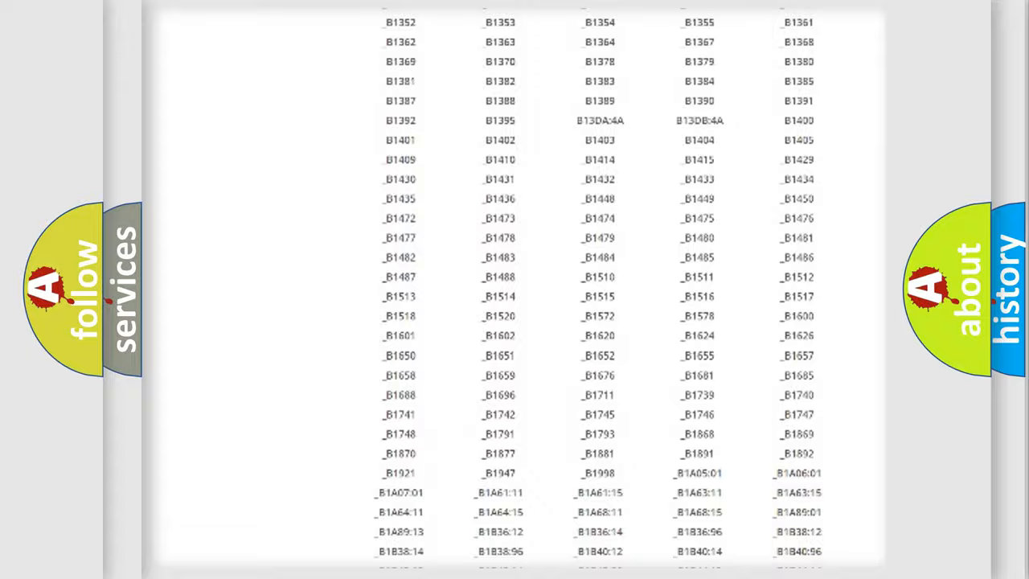